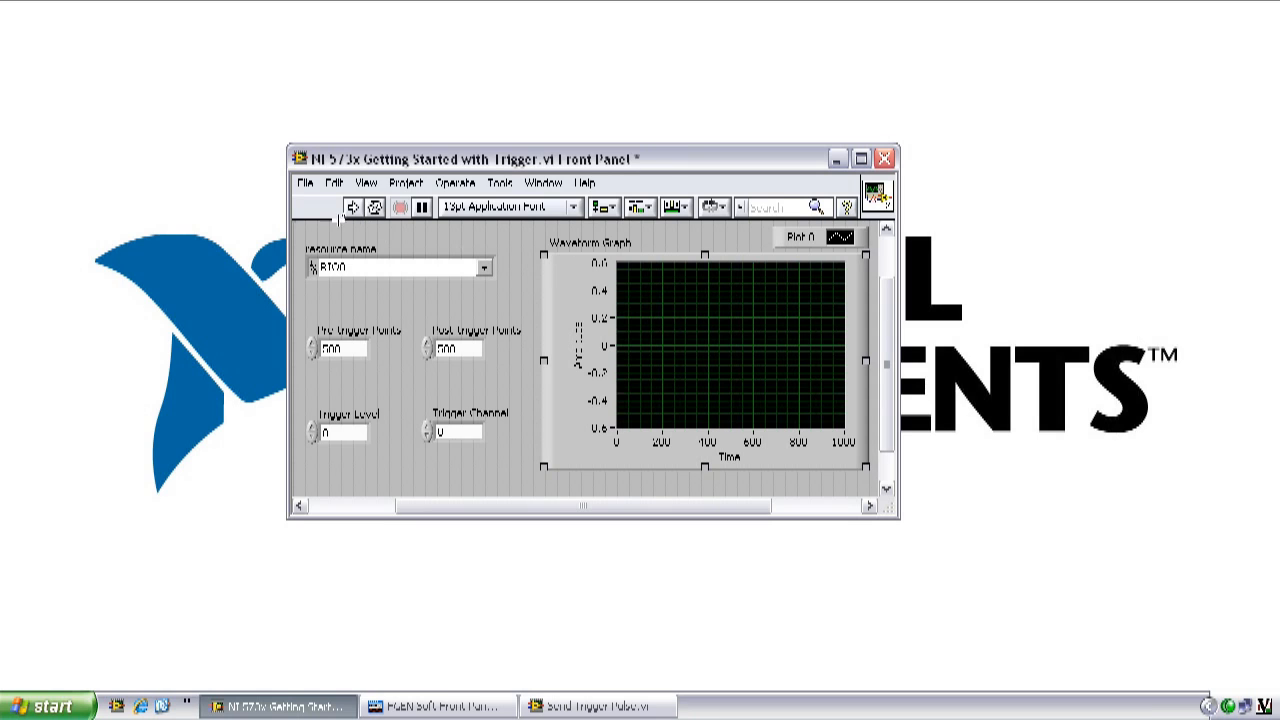
Step: Run the NI 573x Getting Started with Trigger VI to acquire and plot a sine waveform
click(352, 206)
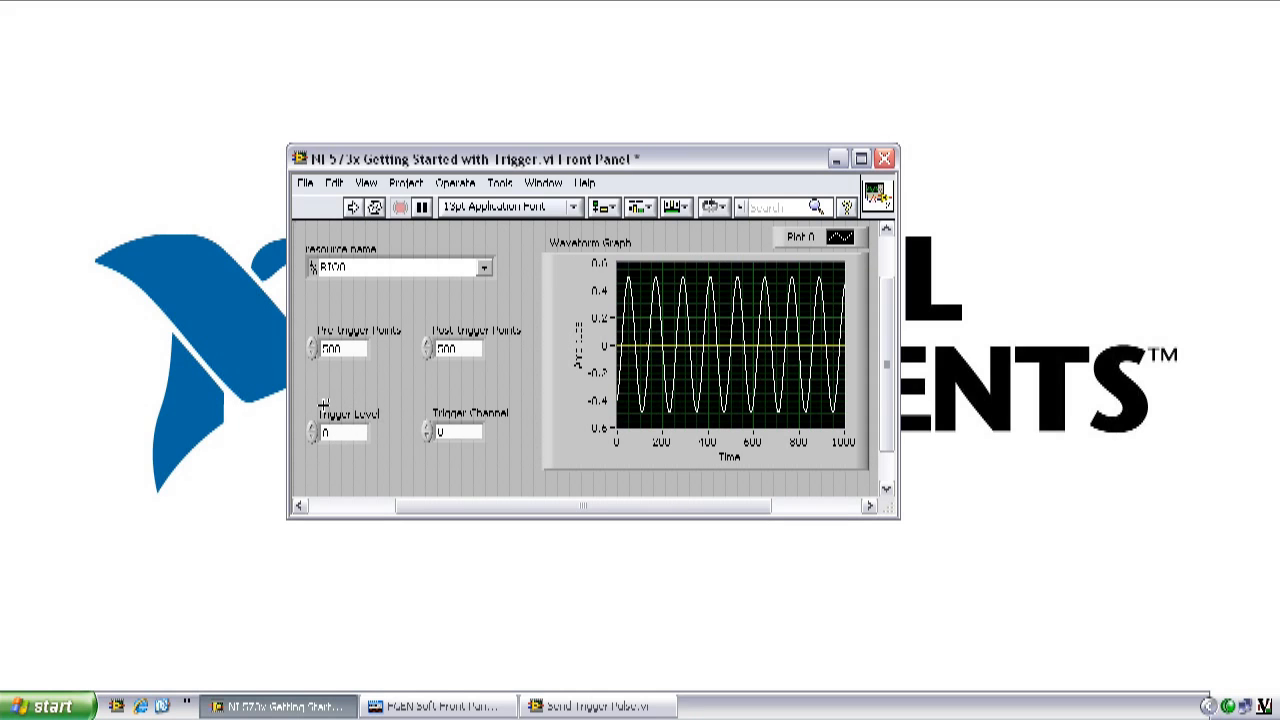
Step: Raise Trigger Level to 30000 and re-run, leaving the Waveform Graph empty
click(344, 432)
text(30000)
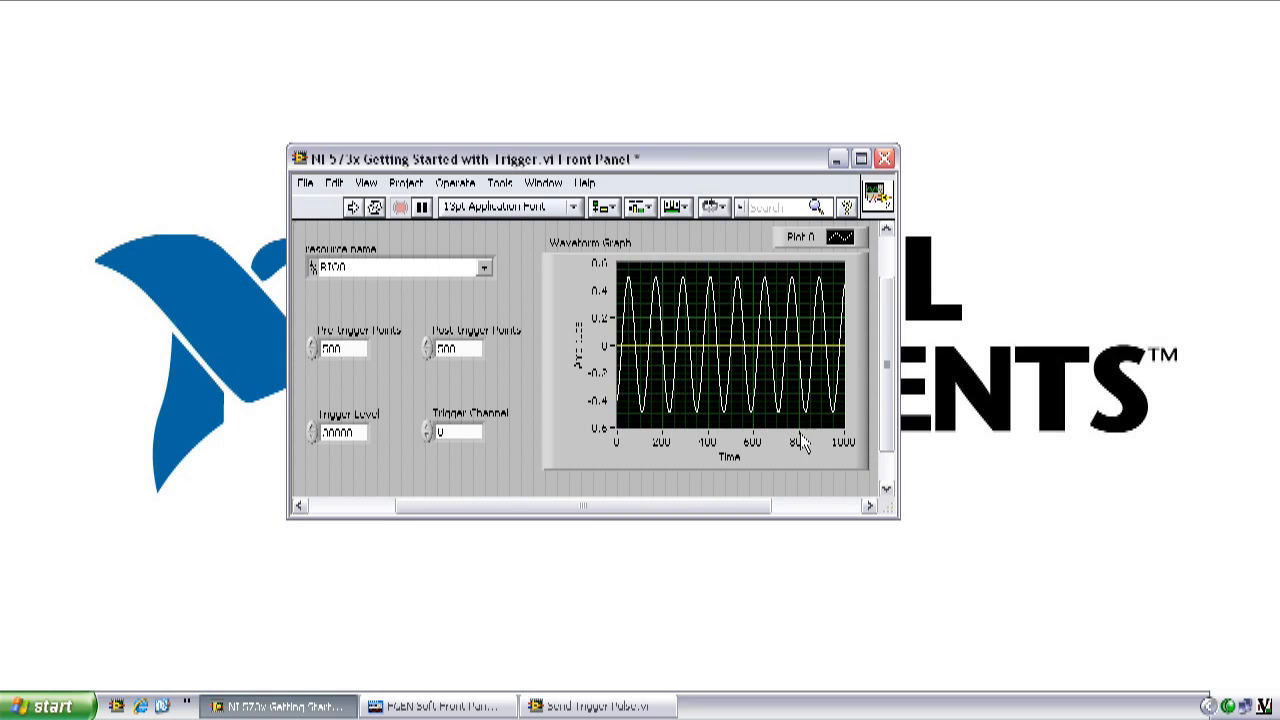
click(352, 206)
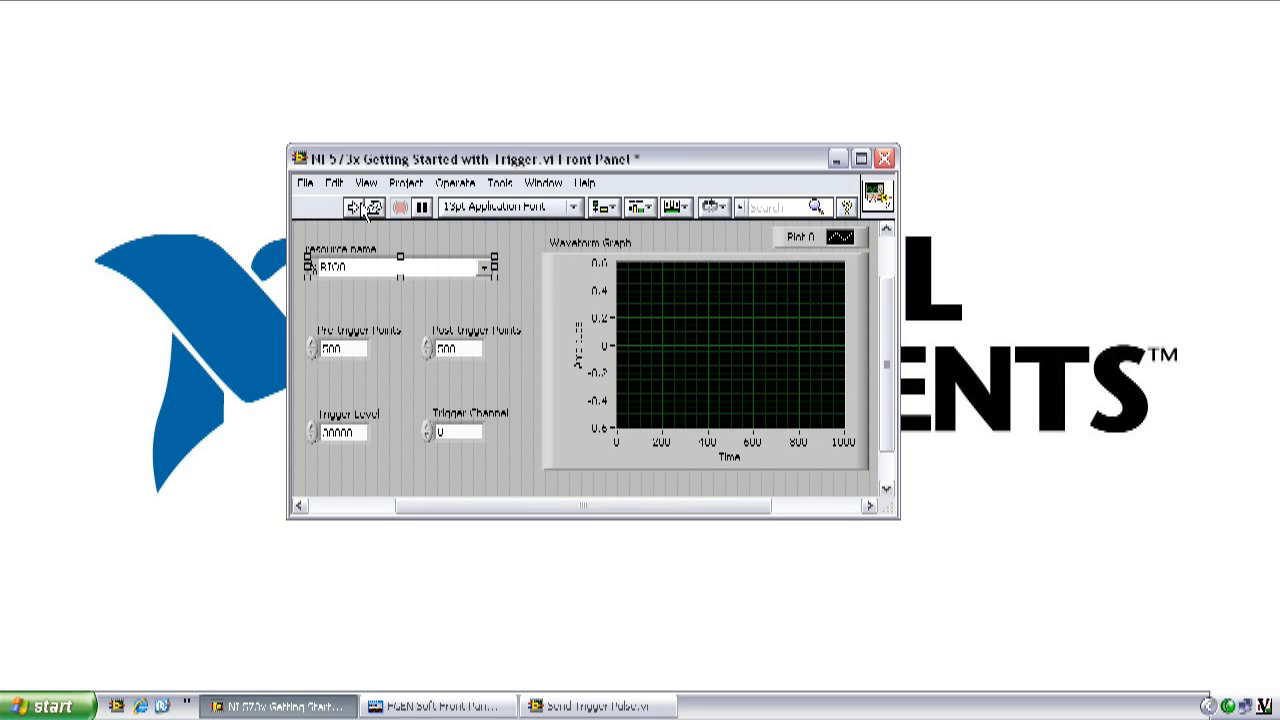
Step: Bring the Send Trigger Pulse.vi front panel forward beside the running acquisition
click(352, 206)
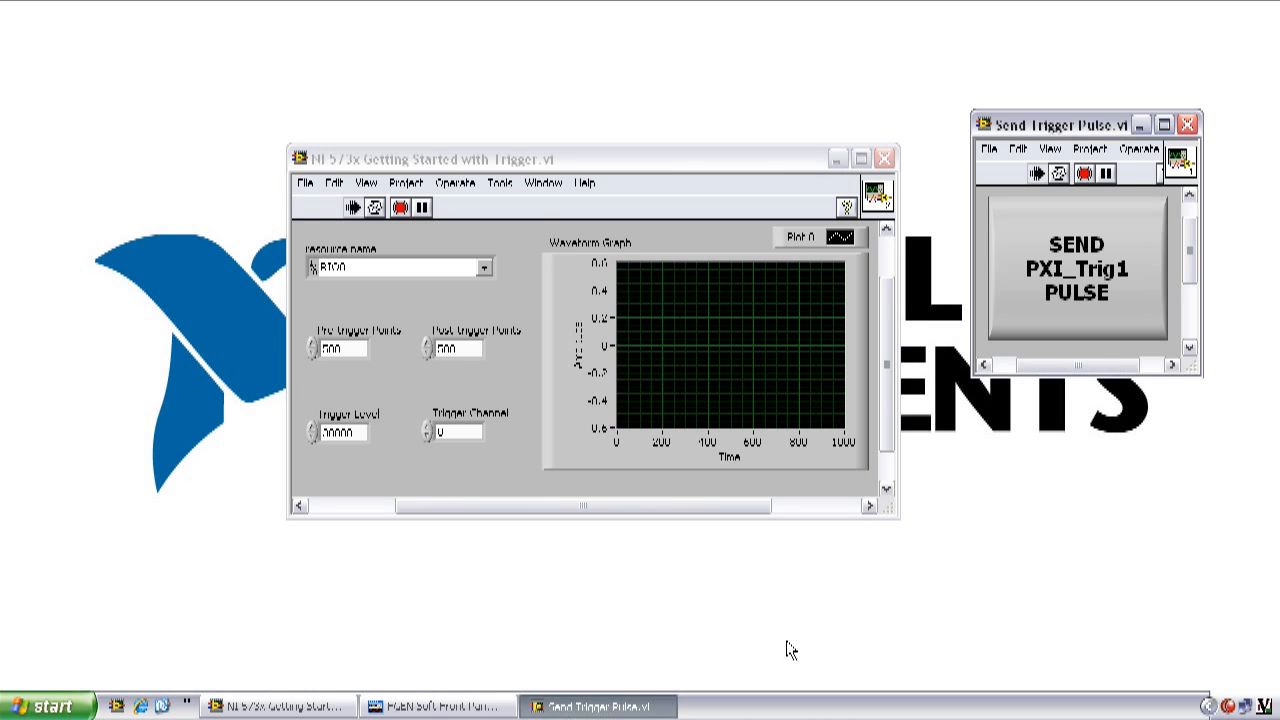
mouse_move(1034, 496)
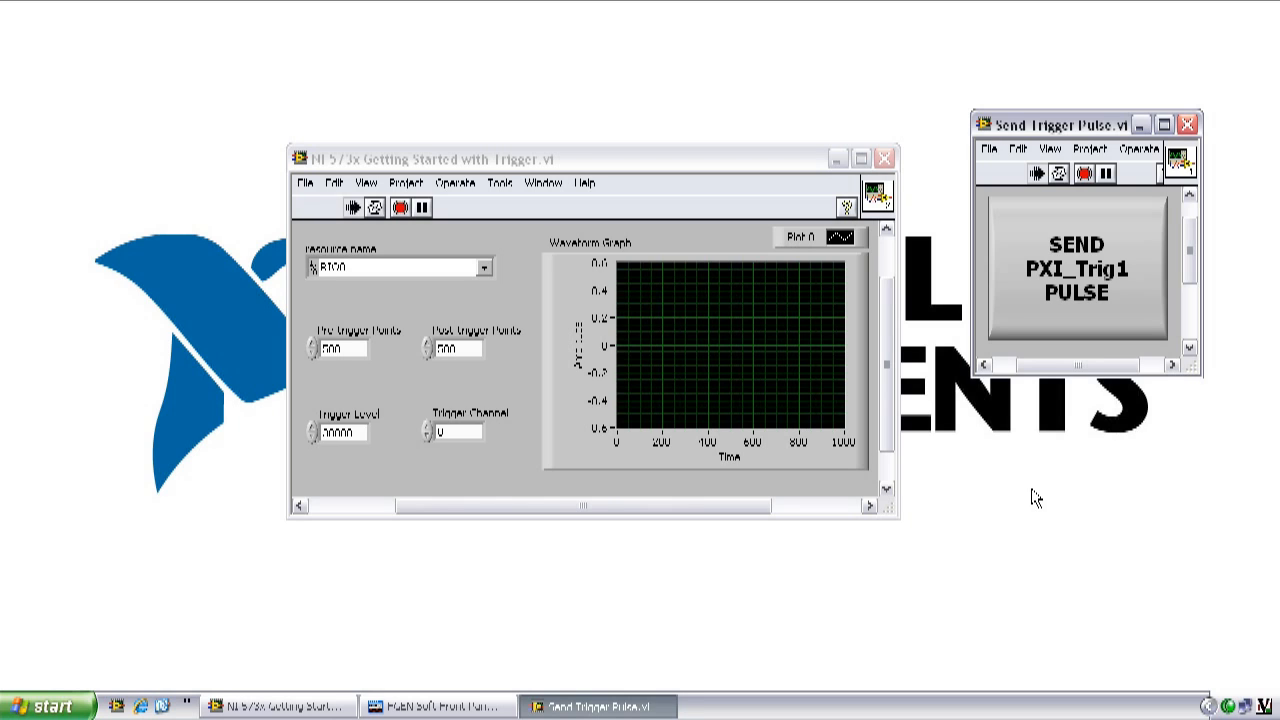
mouse_move(1064, 276)
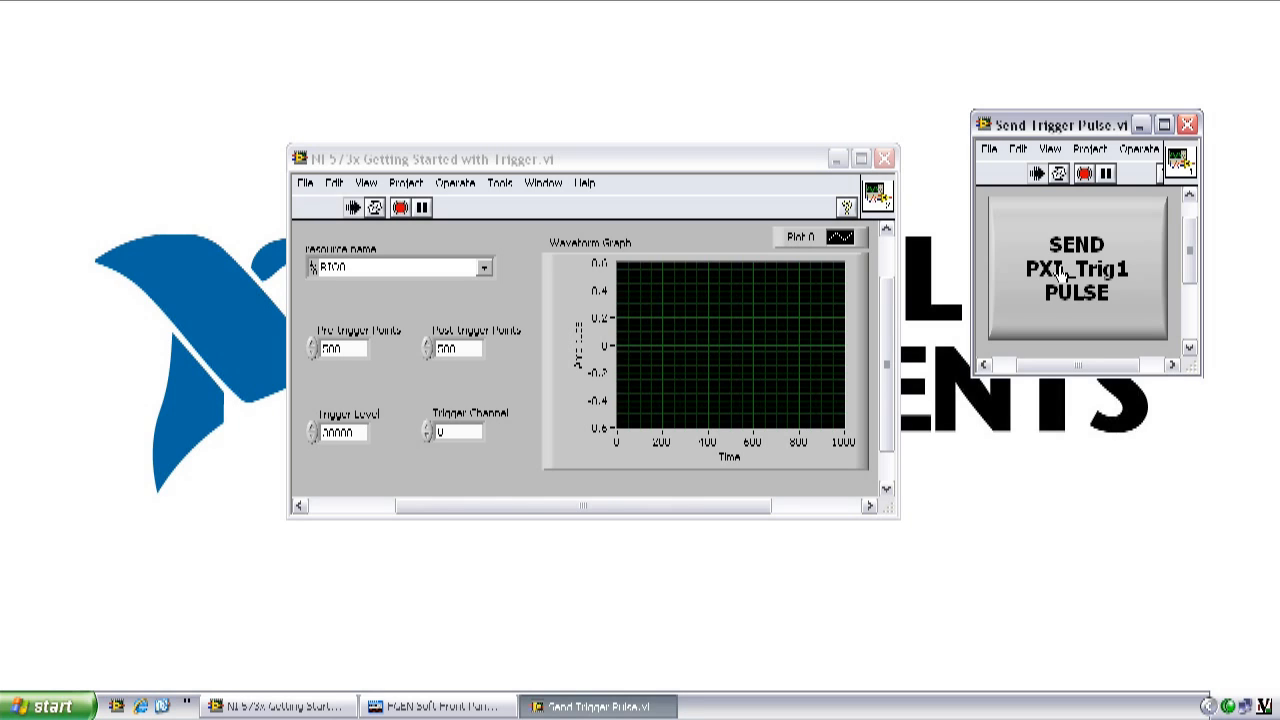